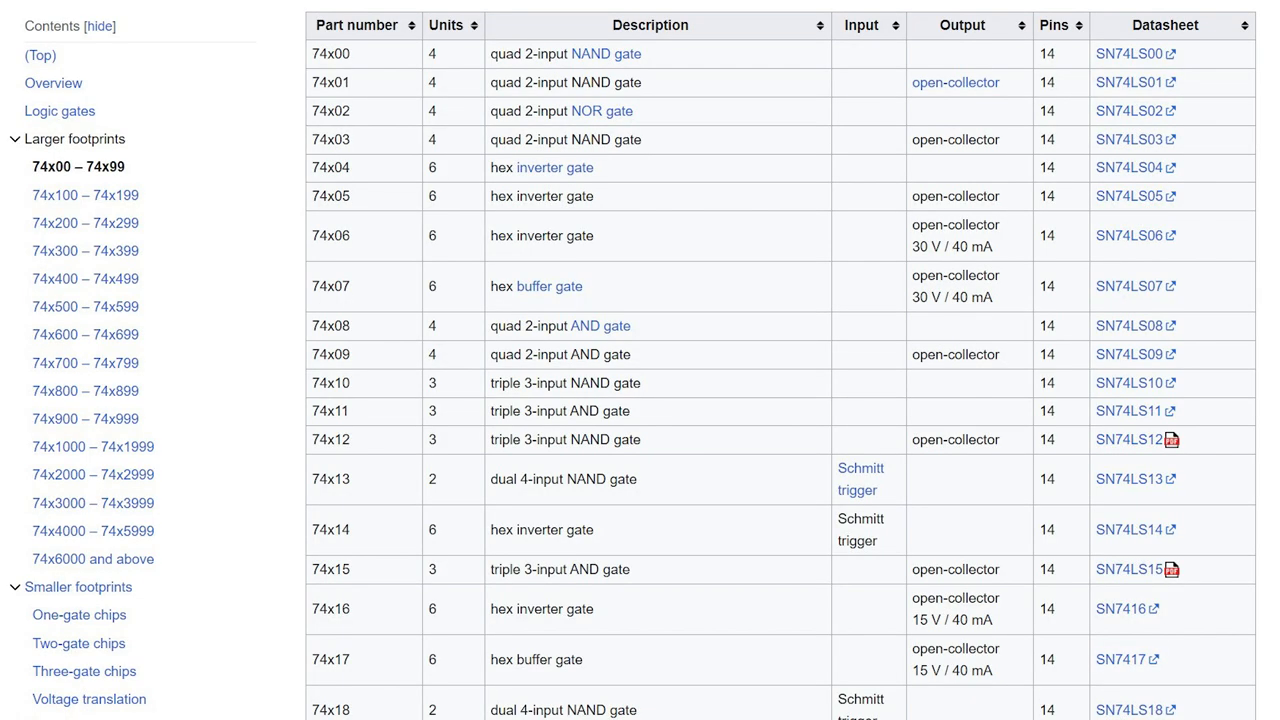
{"action": "scroll", "scroll_direction": "down", "scroll_amount": 3}
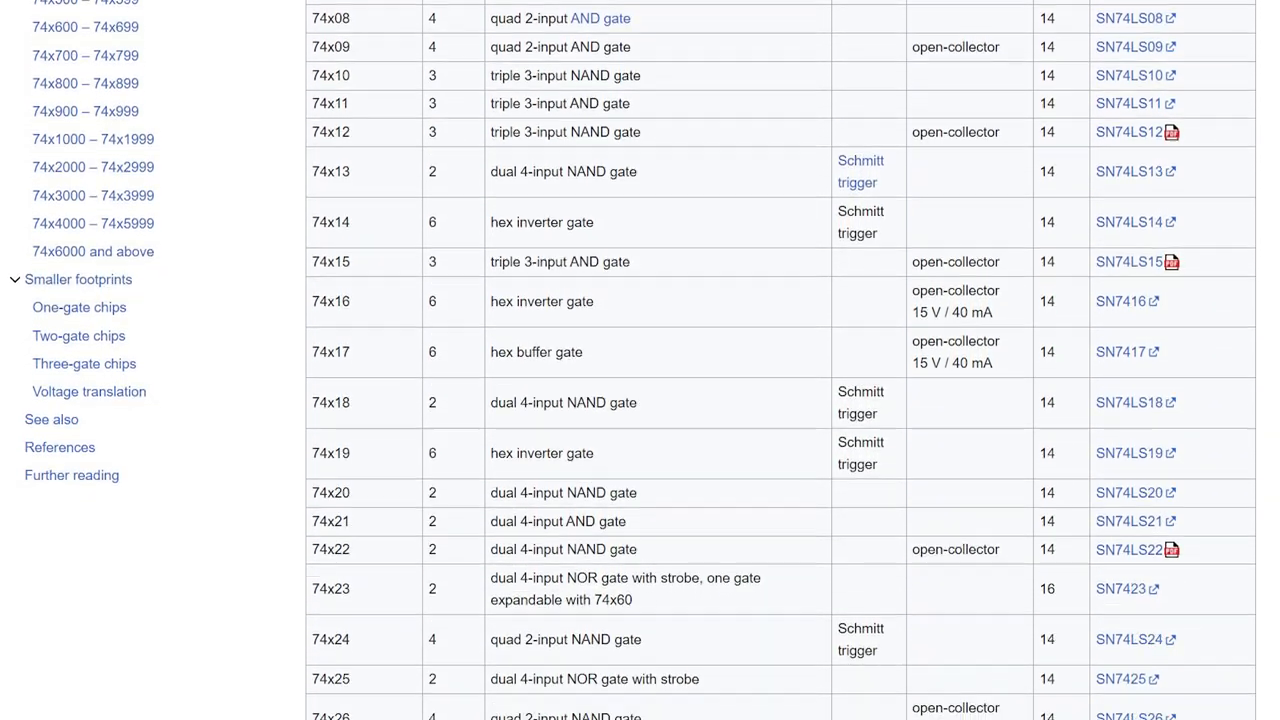
{"action": "scroll", "scroll_direction": "down", "scroll_amount": 3}
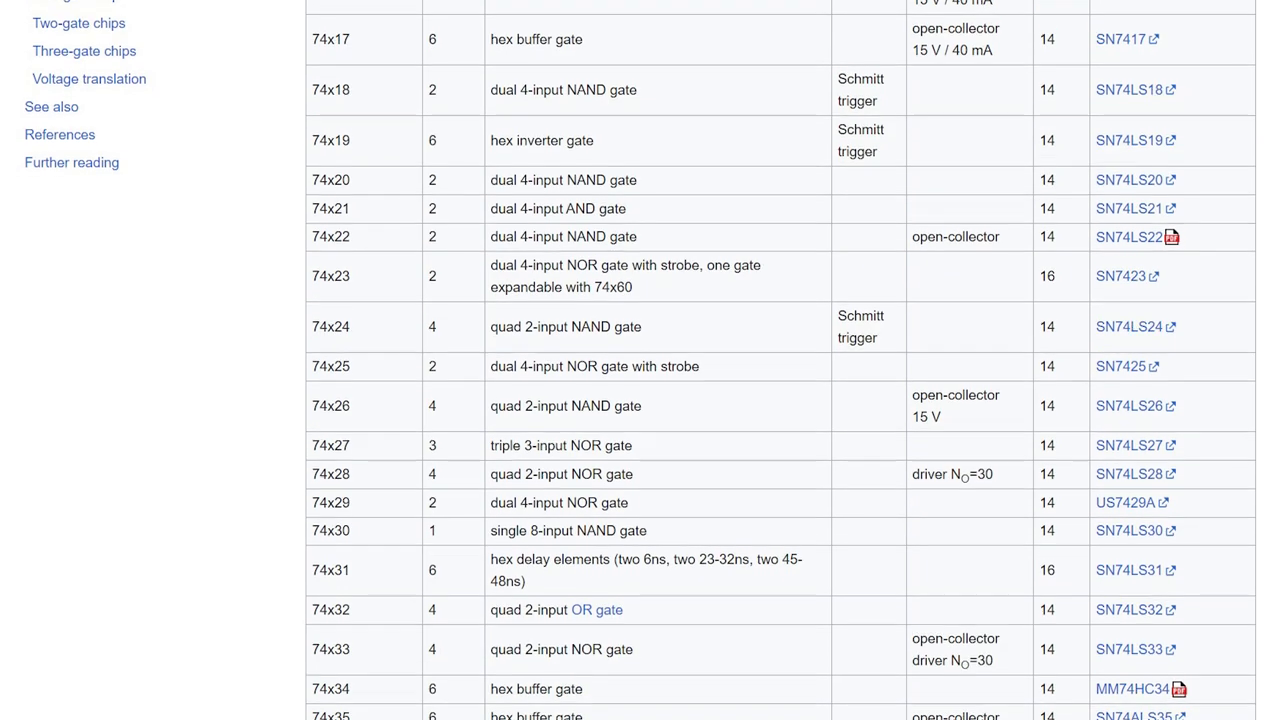